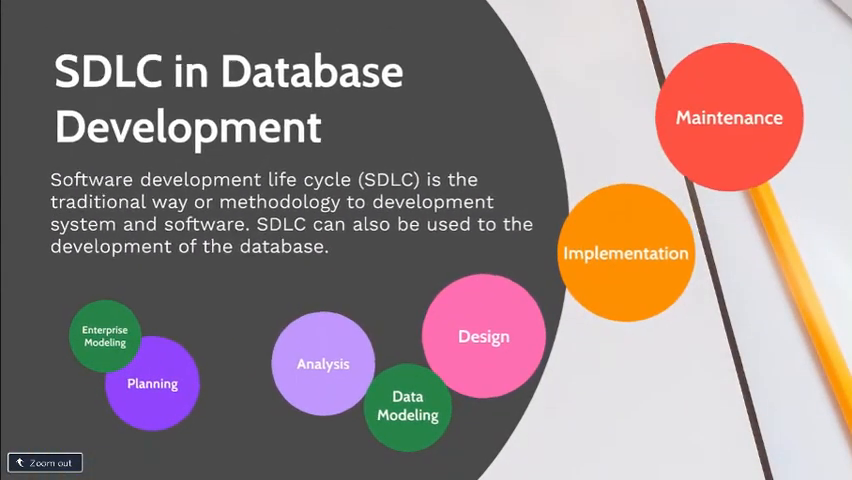
Zoom into the Design phase topic showing how information requirements are elicited.
click(484, 336)
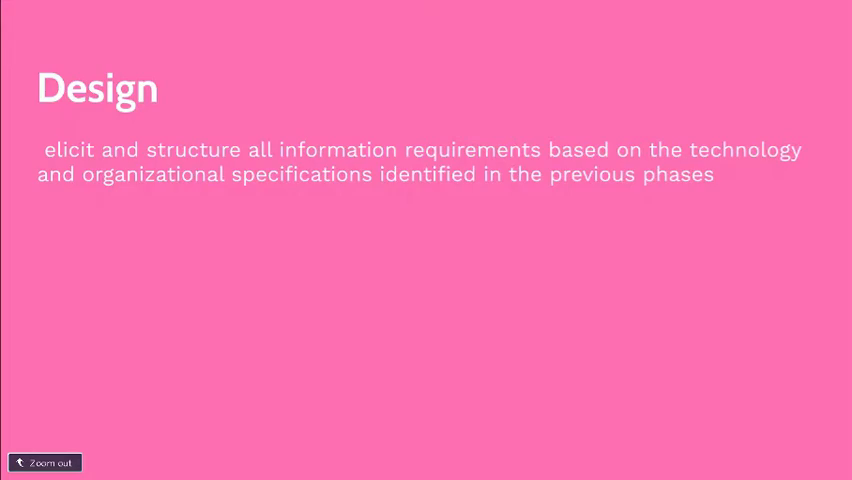
Present the Implementation topic, then move back toward the SDLC phase circles.
click(44, 462)
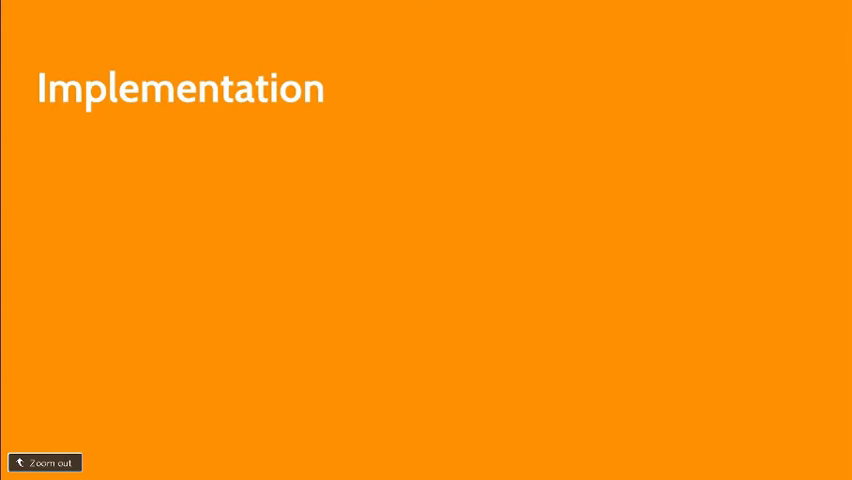
key(Right)
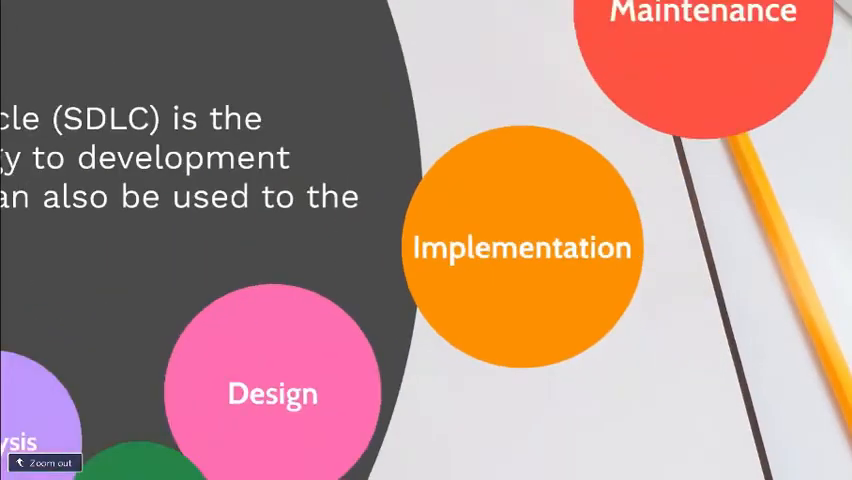
Zoom out to the full SDLC in Database Development overview with every phase circle.
click(700, 40)
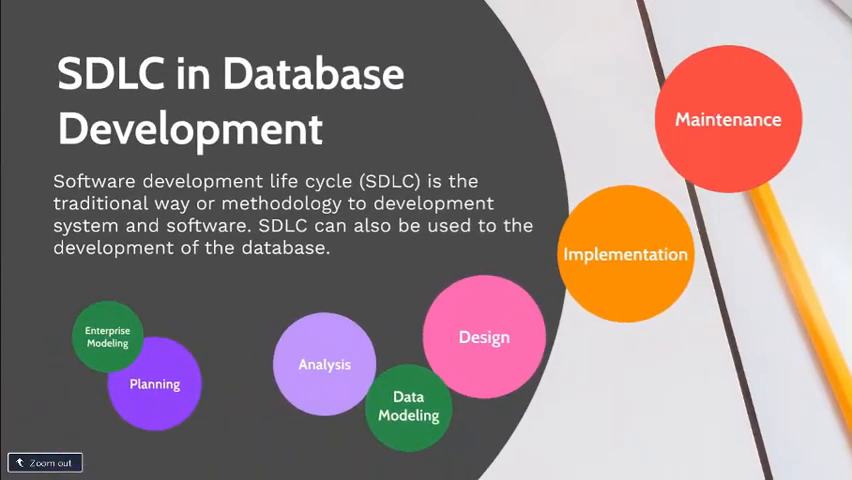
Present the Data Modeling topic with its ANSI and 3 Schema circles, then the Three schema topic.
click(108, 336)
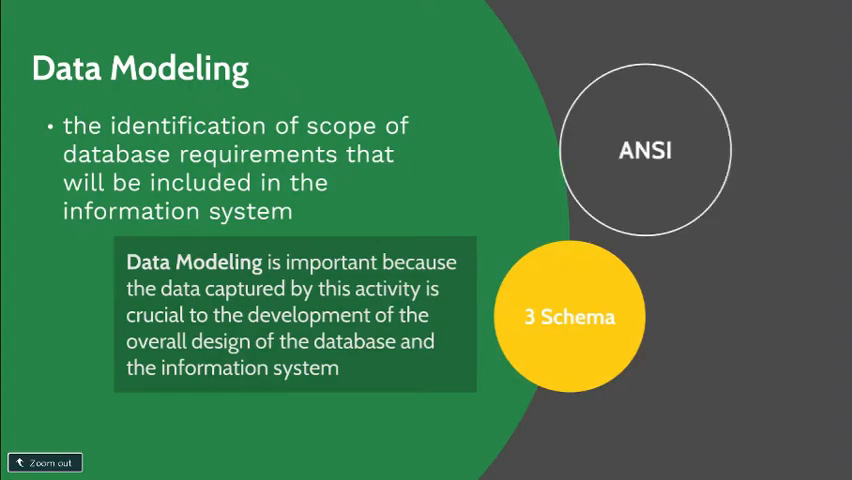
click(568, 316)
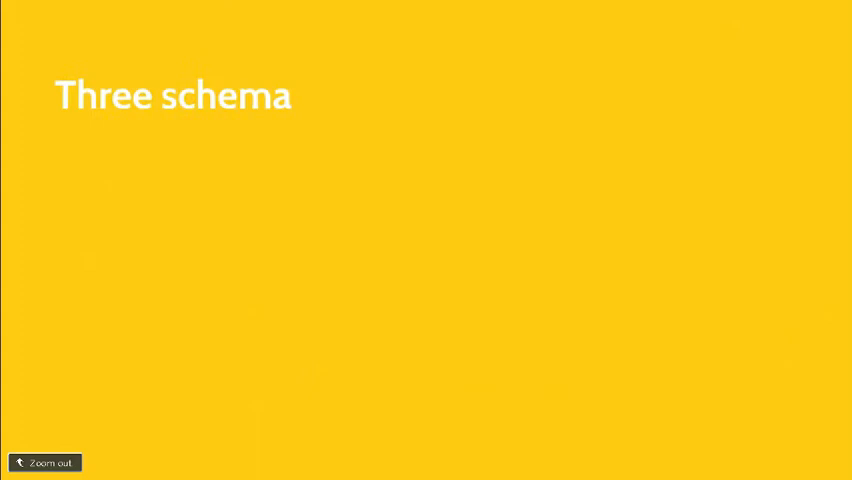